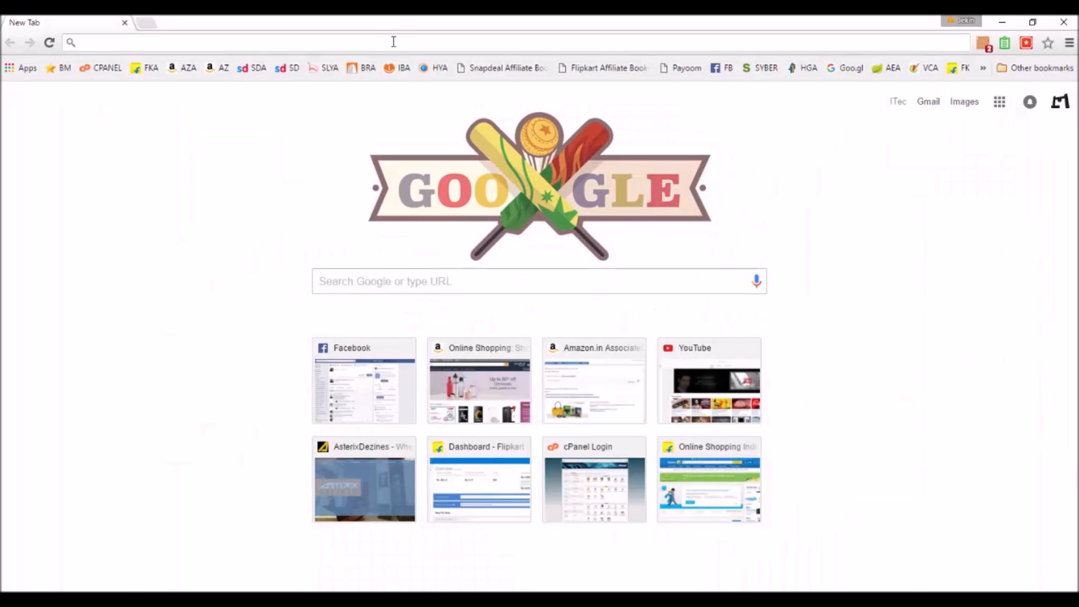
- Log in to the router manager at 192.168.1.1 and go to WAN Setup
{"action": "type", "text": "192.168.1.1/start.htm"}
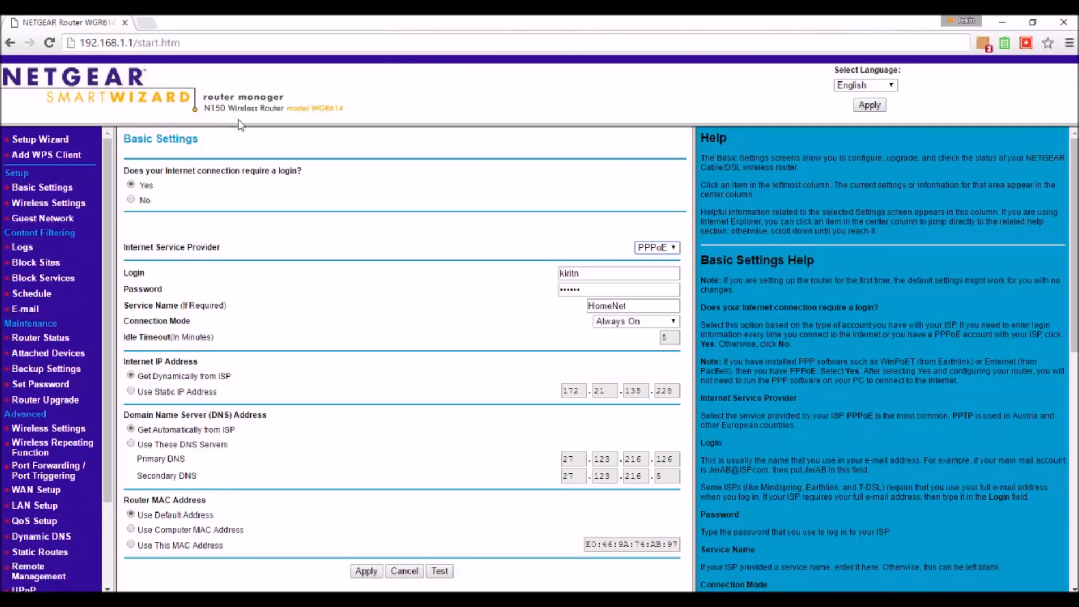
{"action": "mouse_move", "coordinate": [15, 206]}
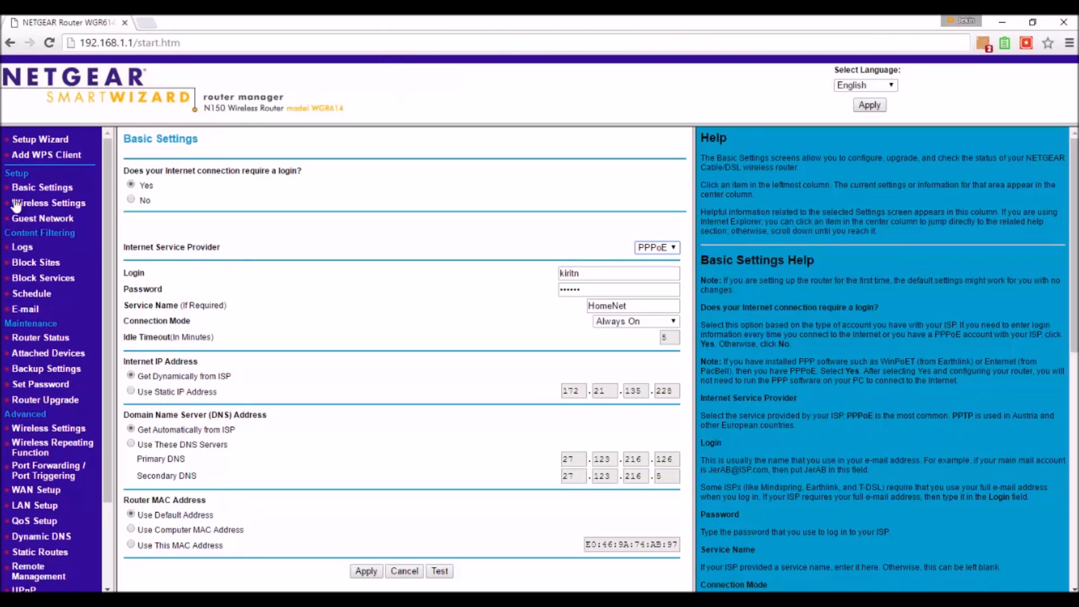
{"action": "left_click", "coordinate": [35, 488]}
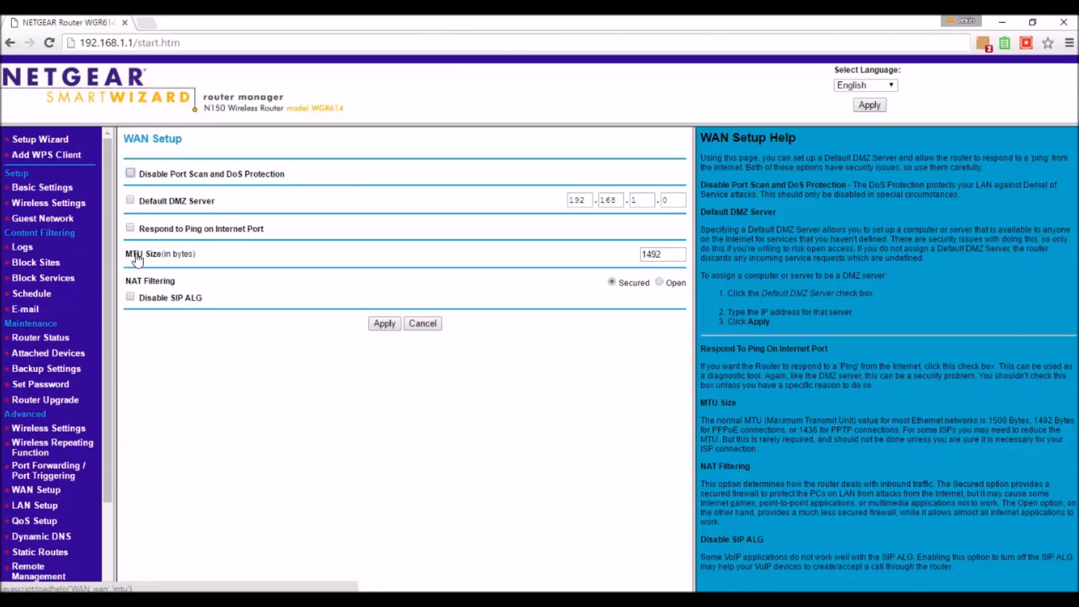
{"action": "mouse_move", "coordinate": [146, 259]}
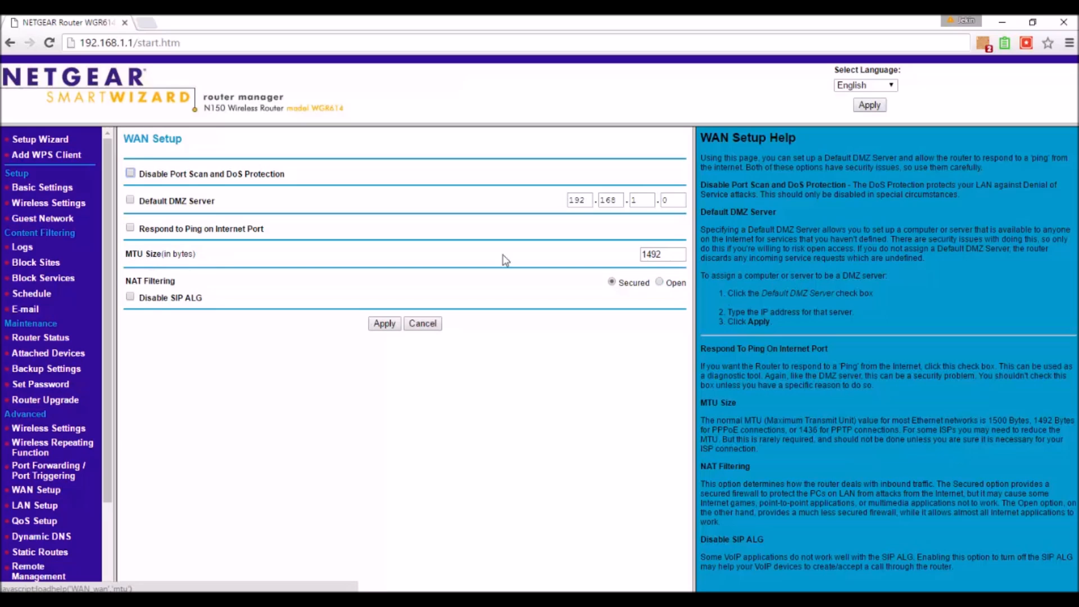
- Replace the MTU Size value, trying 1220 and 1500, settling on 1492 bytes
{"action": "triple_click", "coordinate": [661, 254]}
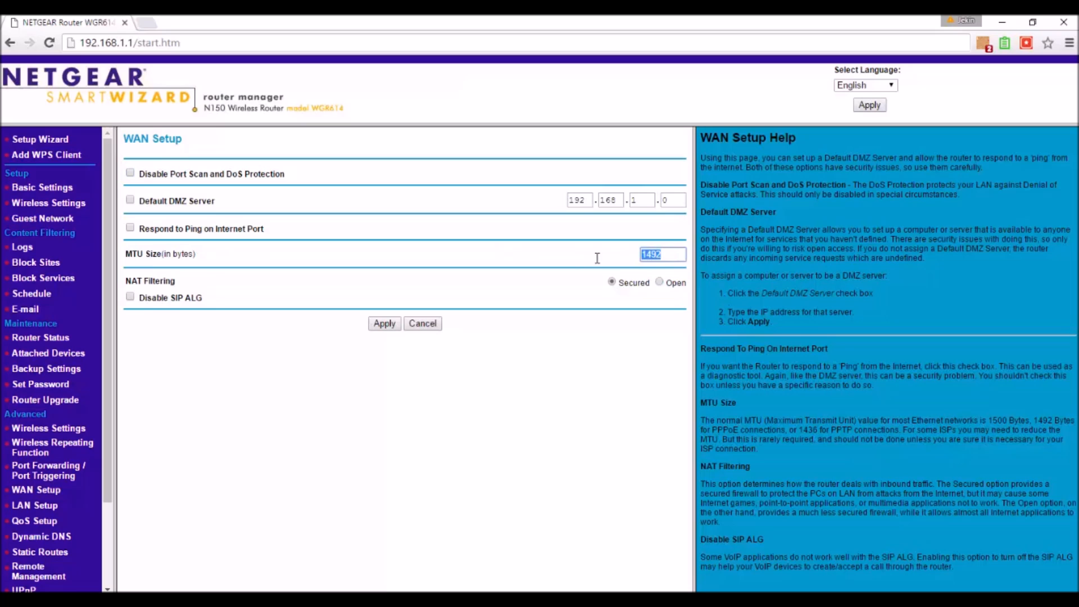
{"action": "type", "text": "1220"}
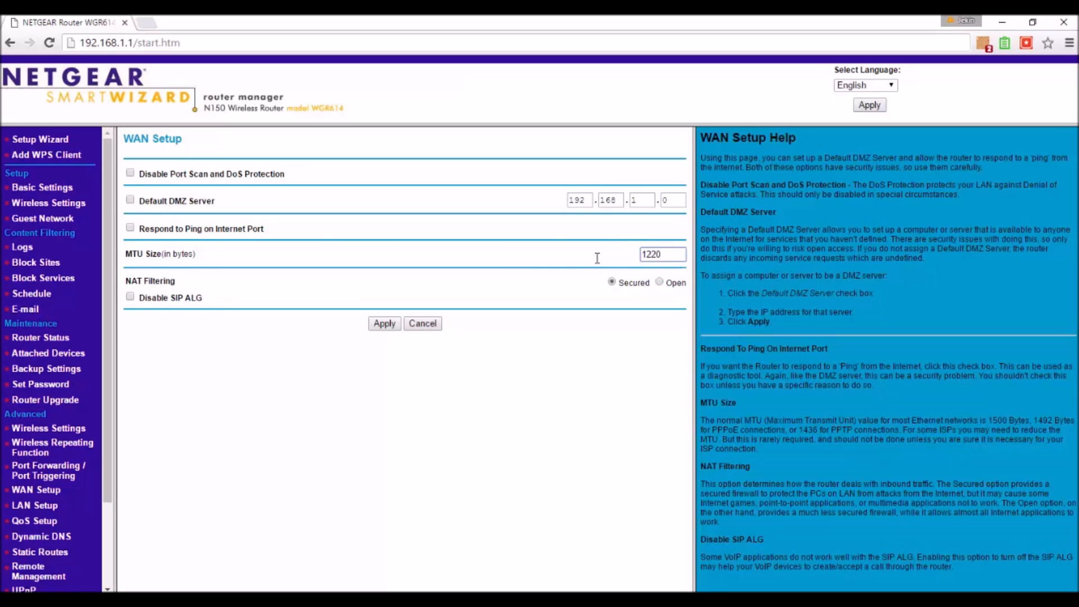
{"action": "type", "text": "5"}
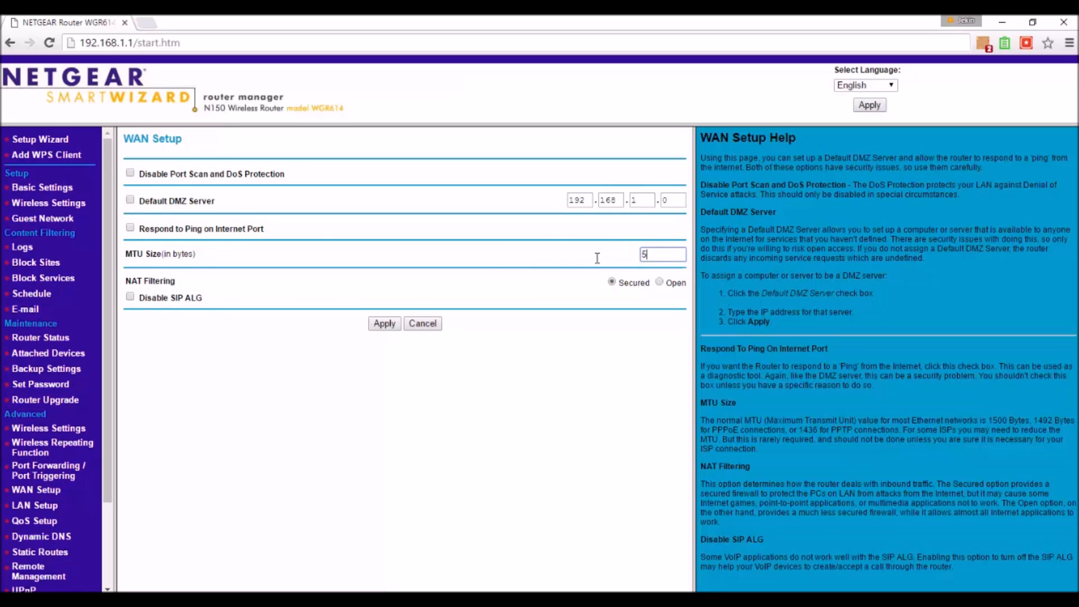
{"action": "type", "text": "1500"}
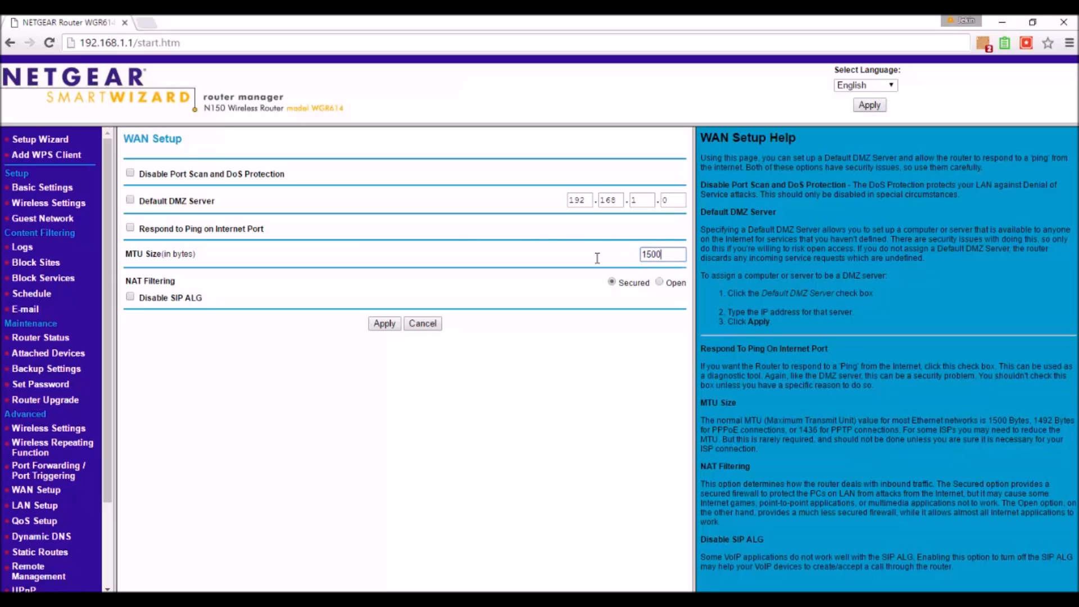
{"action": "type", "text": "1"}
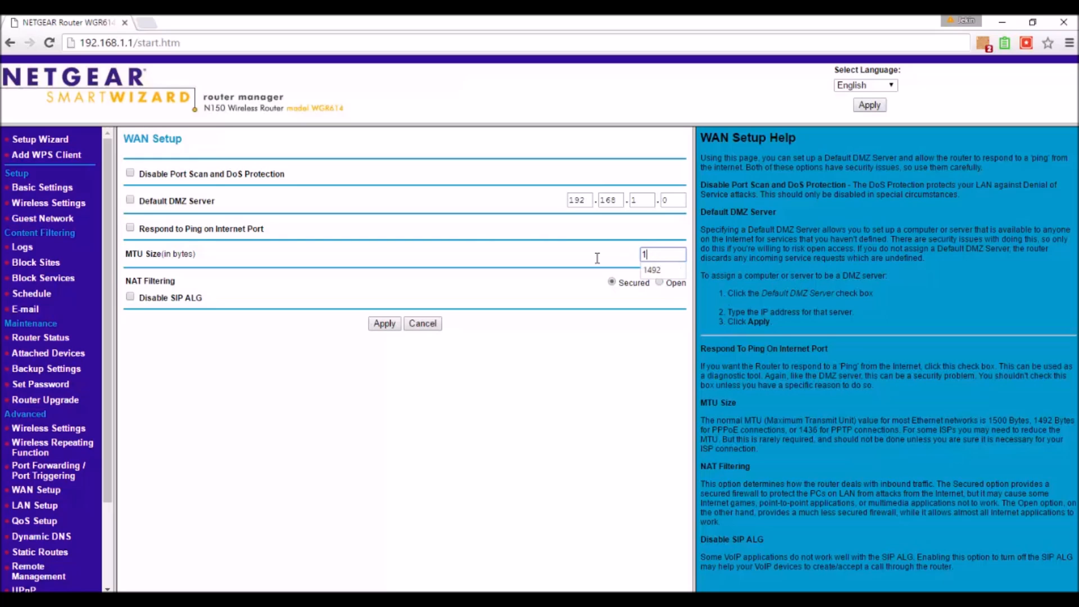
{"action": "type", "text": "4"}
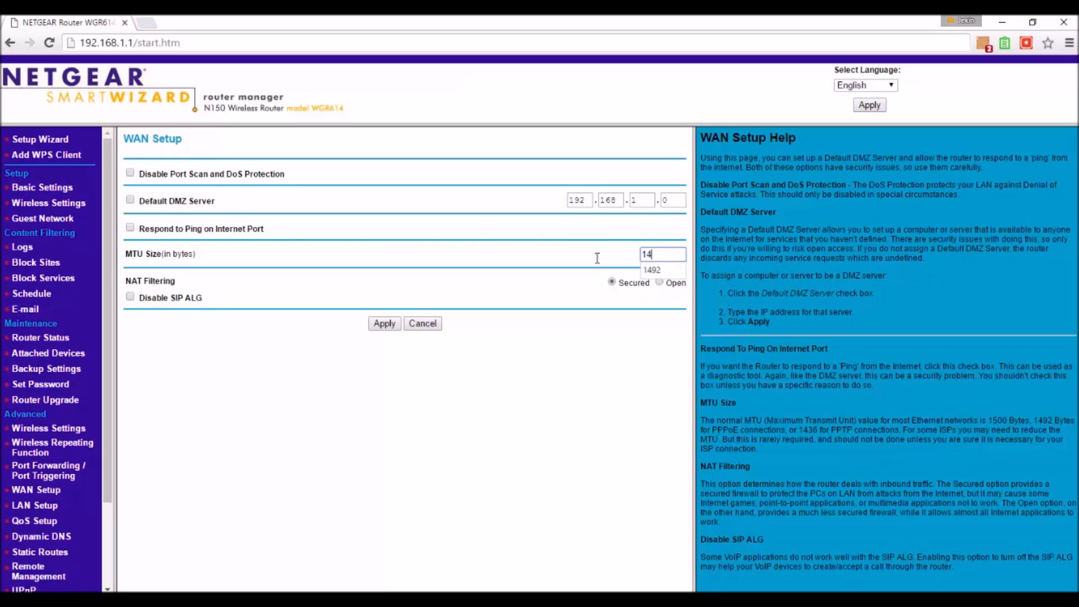
{"action": "left_click", "coordinate": [651, 269]}
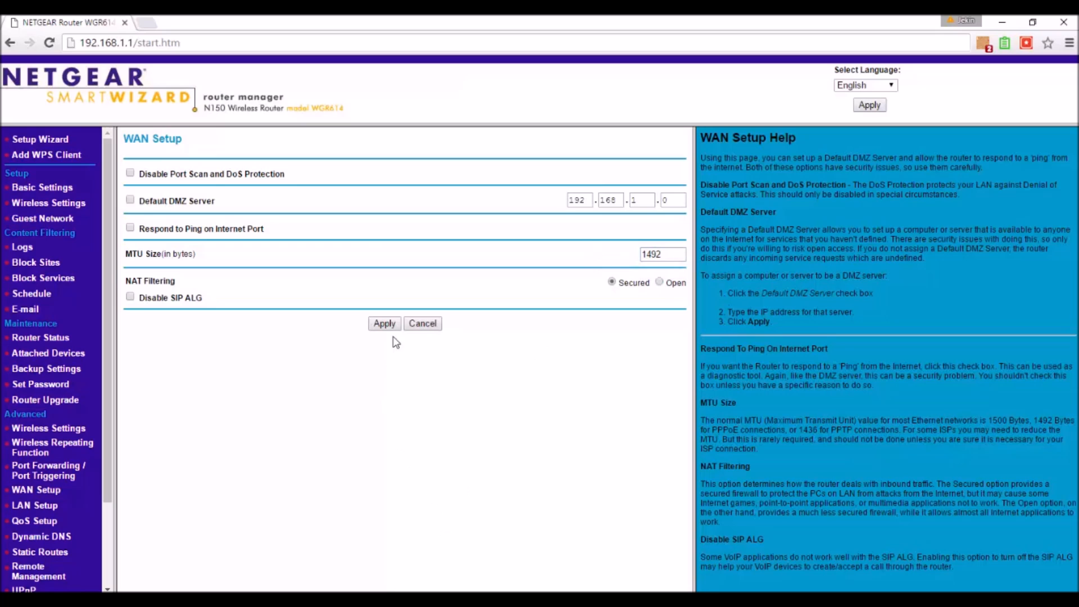
- Apply the WAN settings with MTU 1492 and switch to another Chrome tab
{"action": "left_click", "coordinate": [384, 323]}
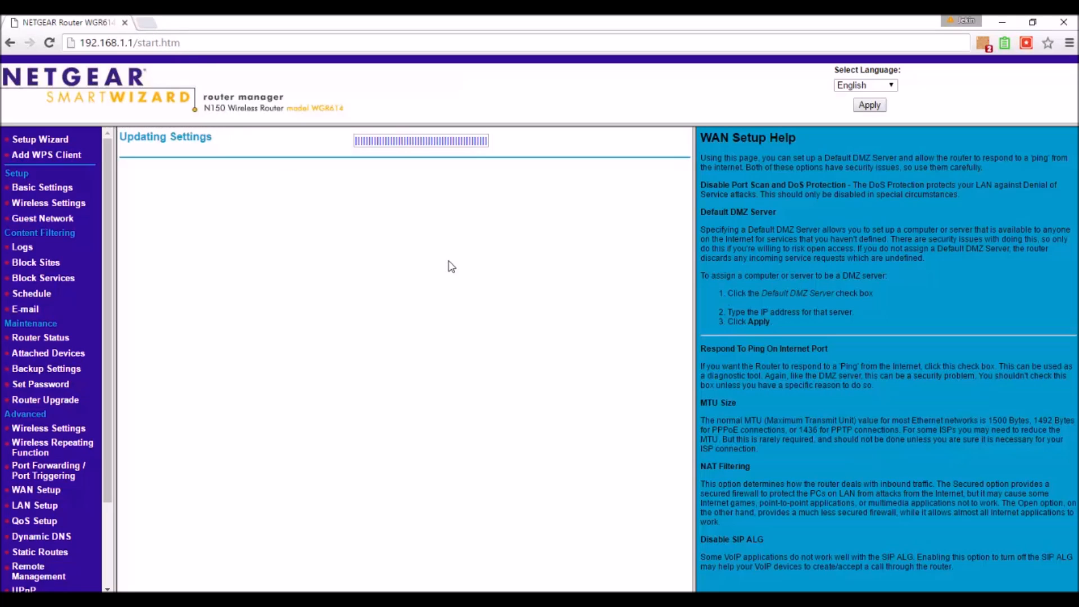
{"action": "left_click", "coordinate": [200, 23]}
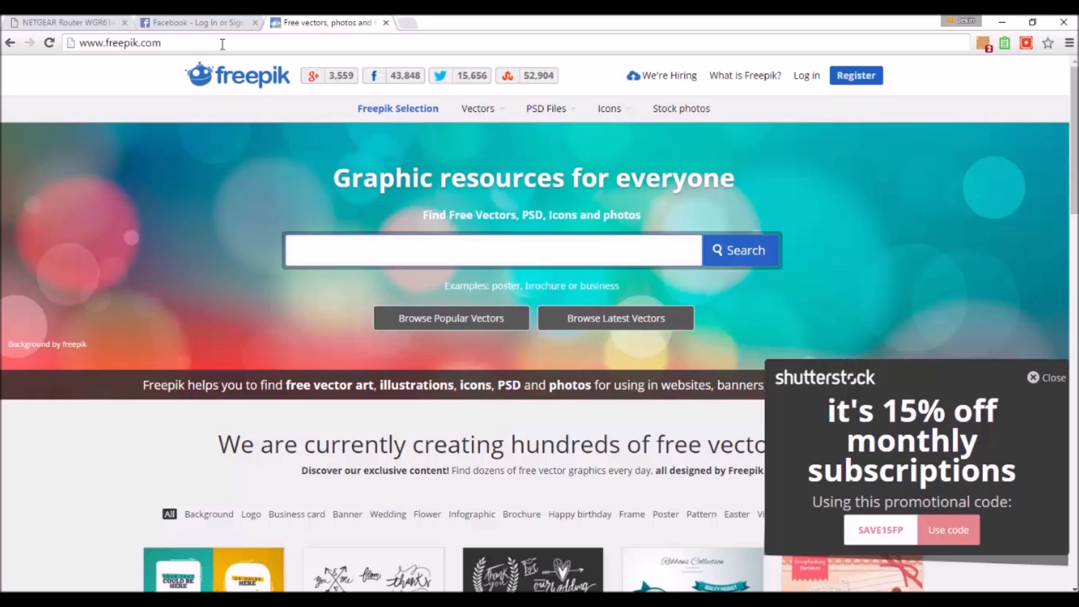
- Load freepik.com to confirm websites work again
{"action": "left_click", "coordinate": [492, 250]}
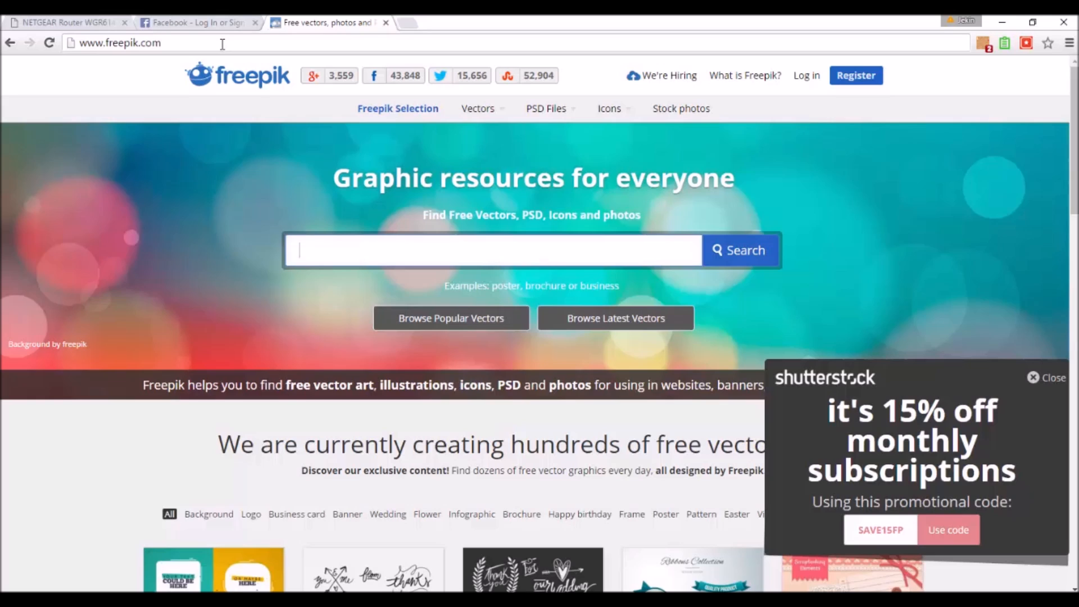